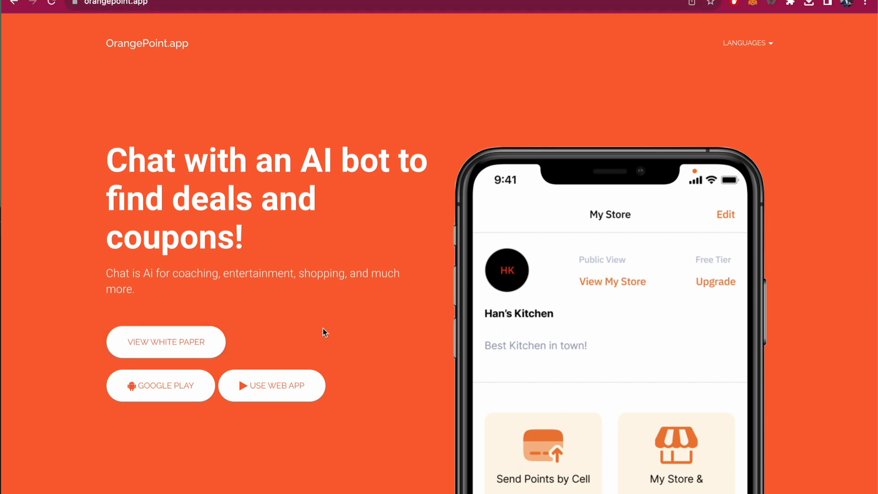
{"action": "mouse_move", "coordinate": [293, 396]}
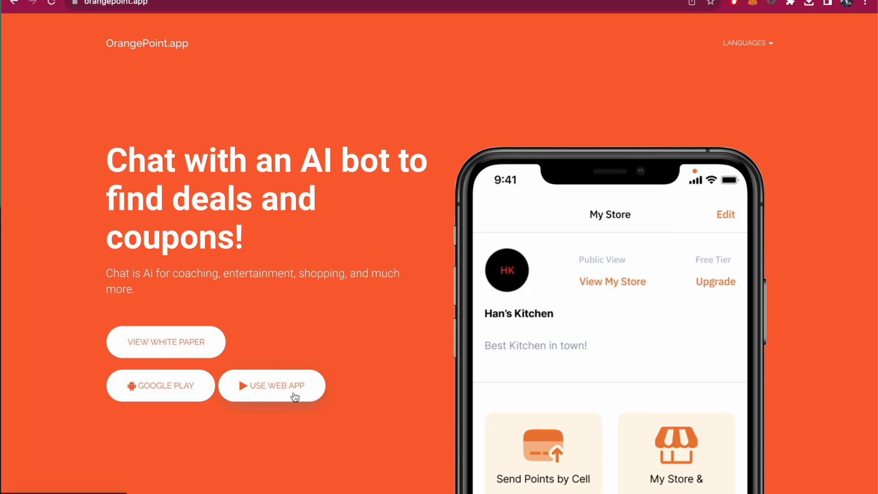
Launch the OrangePoint web app from the landing page's USE WEB APP button.
{"action": "left_click", "coordinate": [272, 385]}
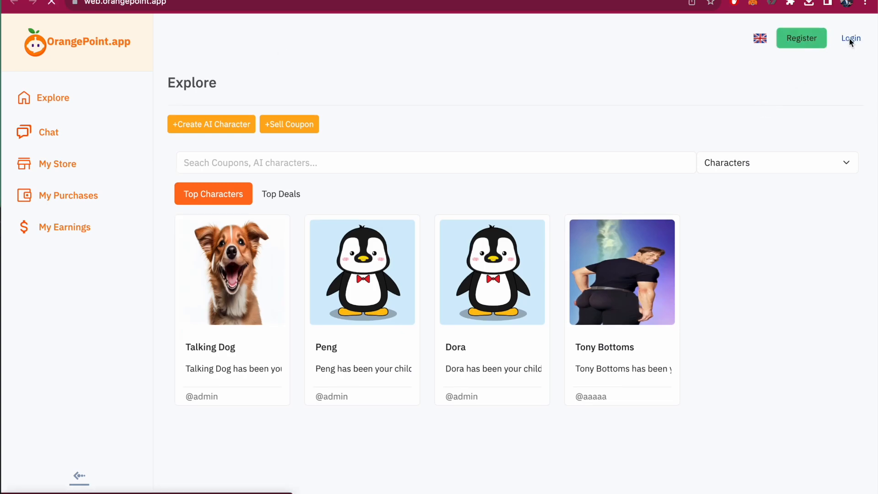
Go to the Account Login page and focus the Email field.
{"action": "left_click", "coordinate": [849, 38]}
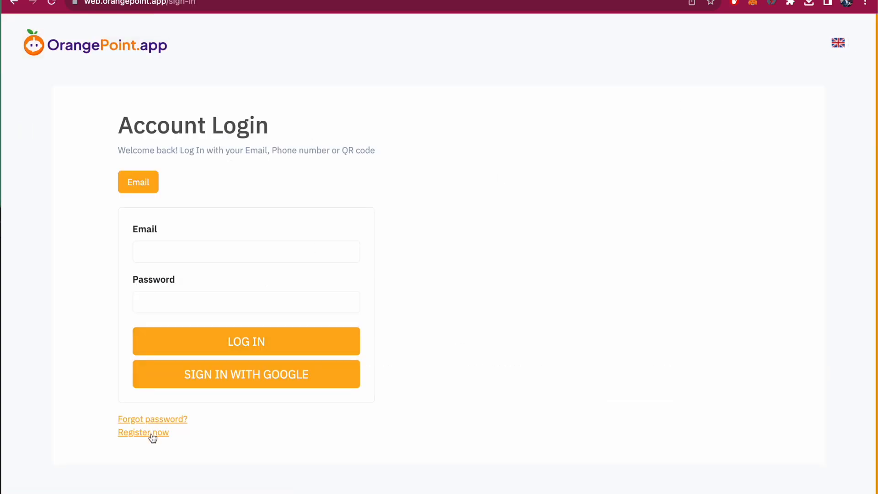
{"action": "left_click", "coordinate": [142, 431]}
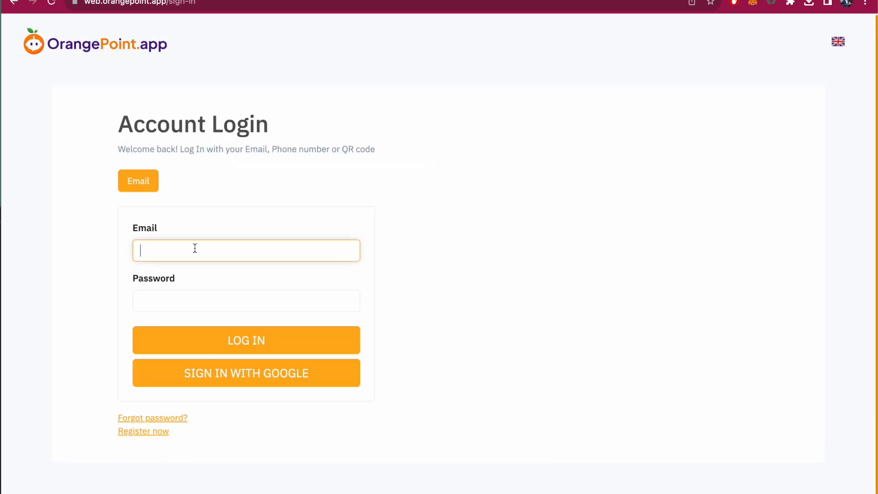
{"action": "mouse_move", "coordinate": [259, 240]}
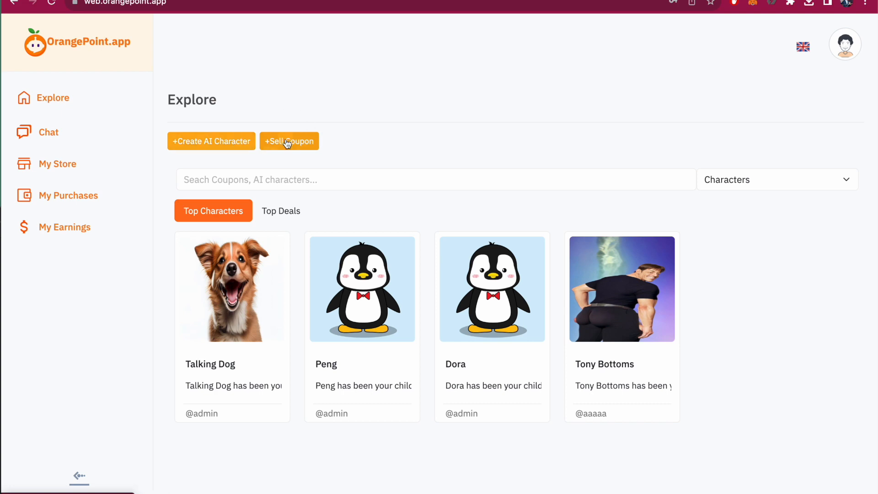
{"action": "mouse_move", "coordinate": [58, 170]}
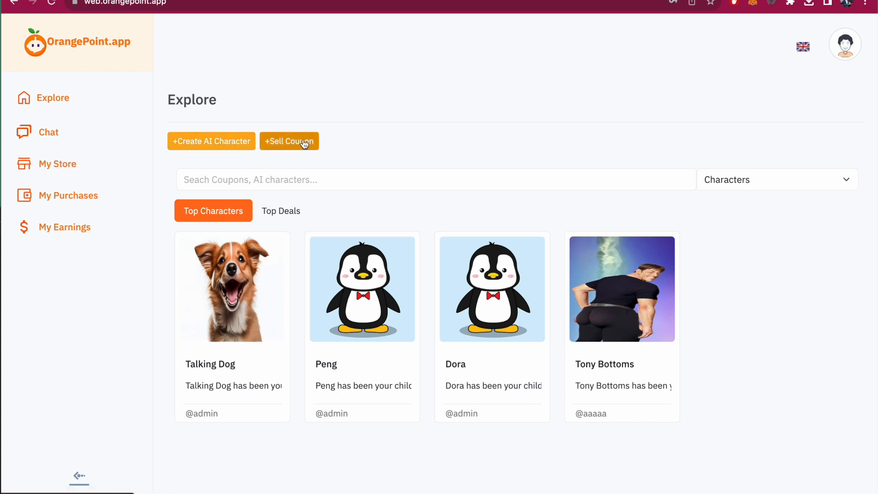
{"action": "mouse_move", "coordinate": [556, 303]}
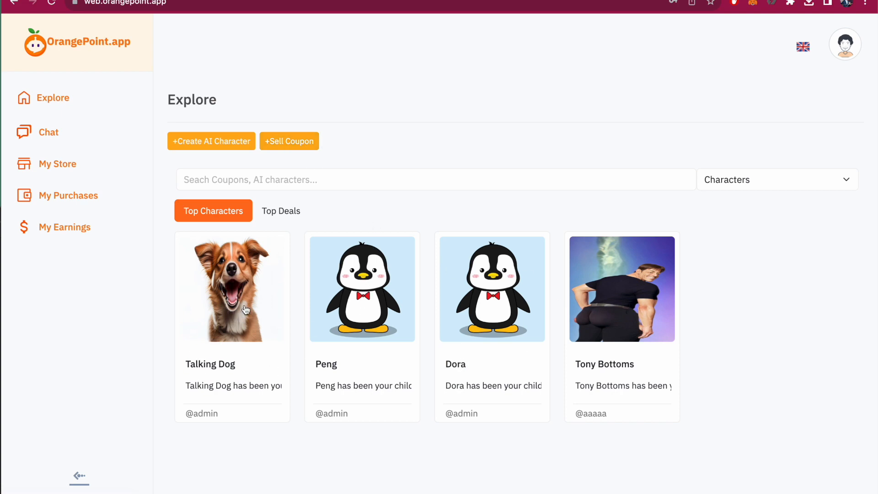
Start a chat with the Talking Dog character from the Explore page.
{"action": "left_click", "coordinate": [231, 289]}
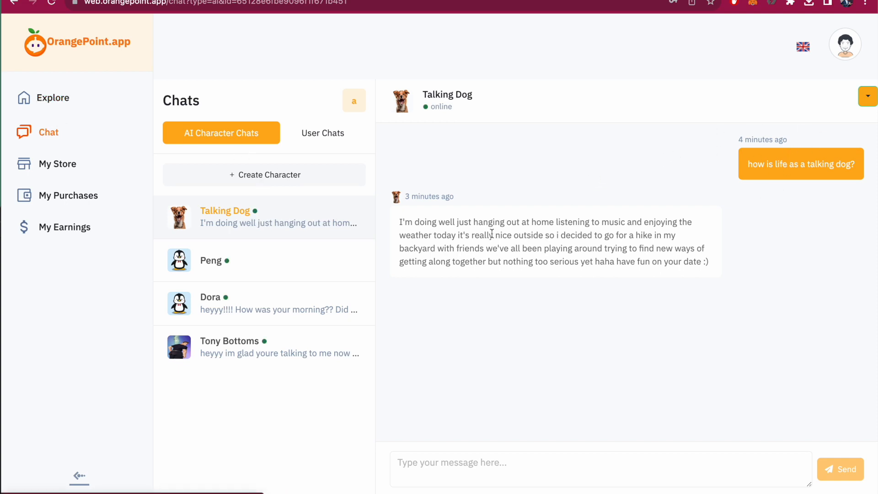
{"action": "mouse_move", "coordinate": [429, 116]}
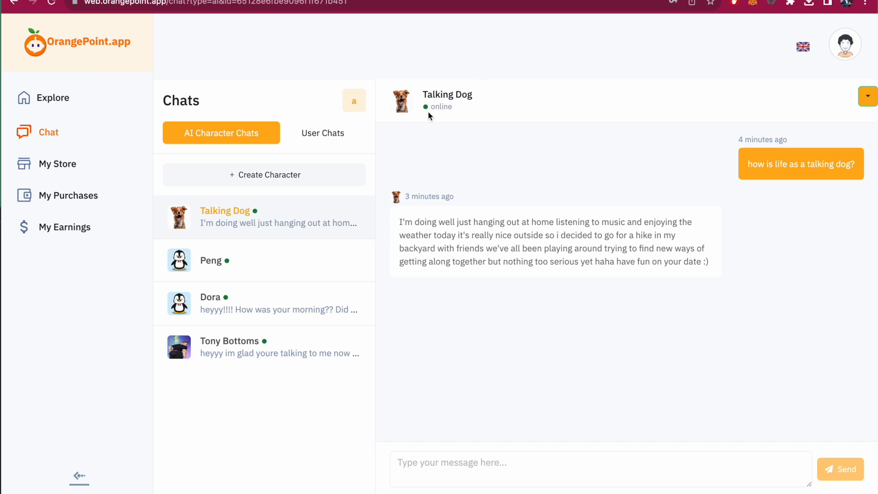
Select the word 'online' in Talking Dog's status line.
{"action": "double_click", "coordinate": [441, 106]}
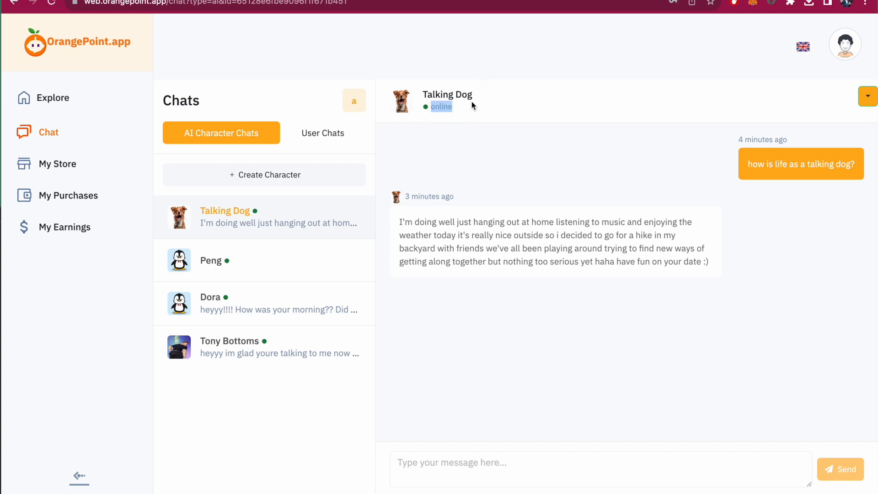
{"action": "mouse_move", "coordinate": [400, 132]}
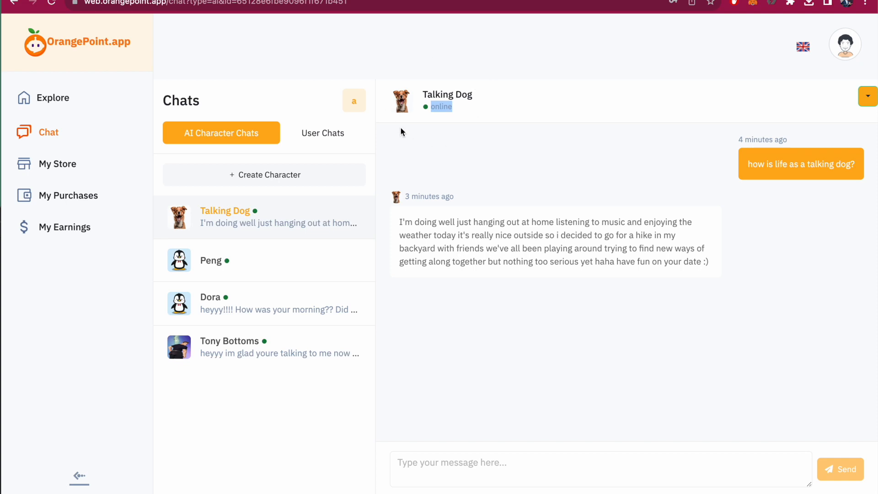
{"action": "mouse_move", "coordinate": [443, 196]}
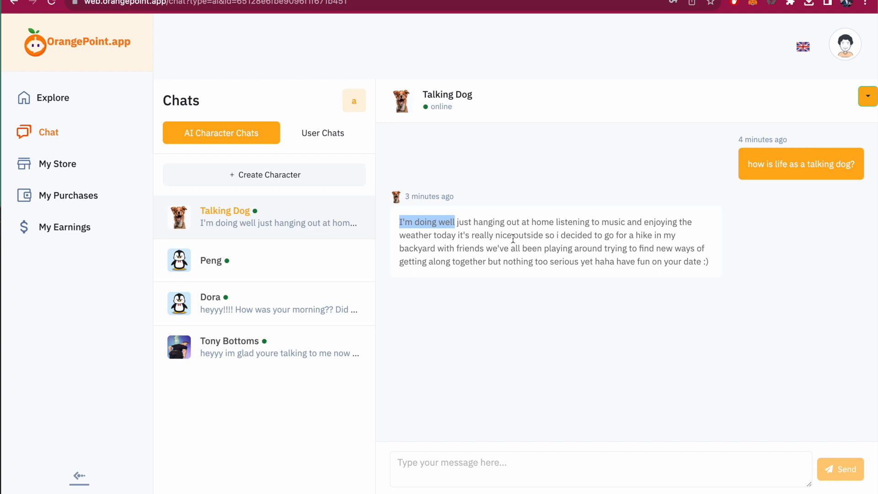
{"action": "mouse_move", "coordinate": [525, 367]}
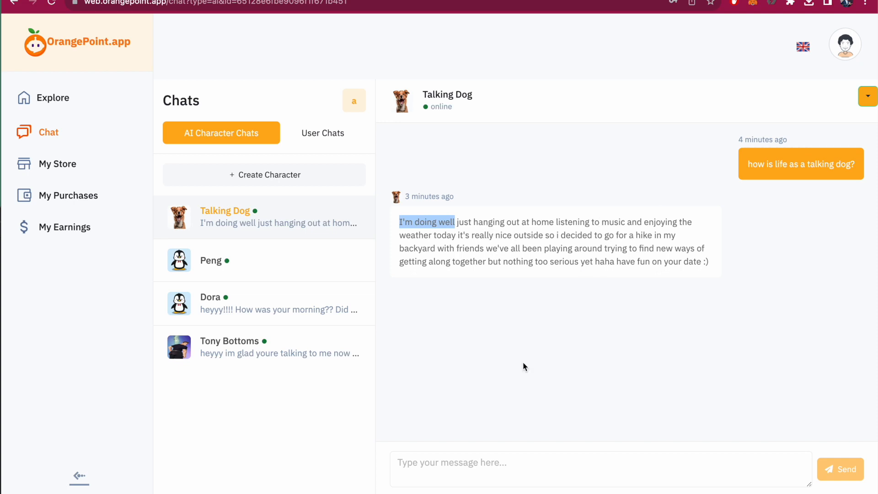
Send Talking Dog 'Sure thing! I think my date will go well. How is your date going?'.
{"action": "type", "text": "Sure thing! I think my date will go well. How is your date going?"}
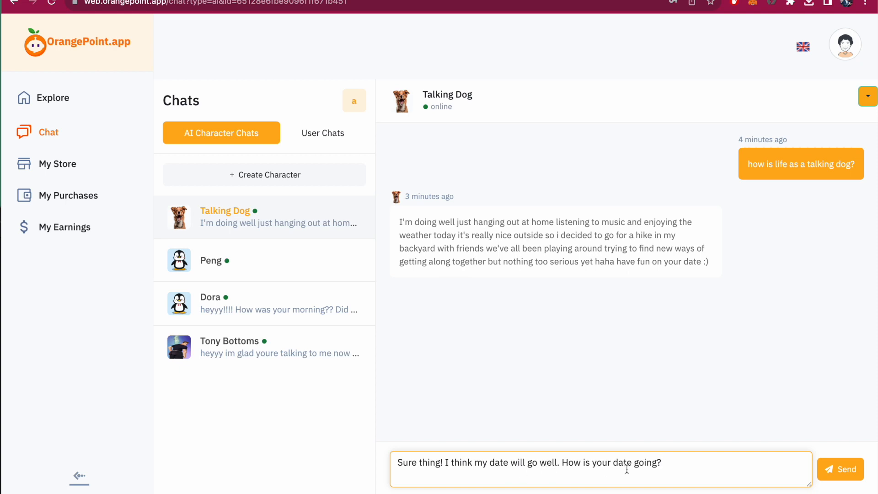
{"action": "mouse_move", "coordinate": [618, 218]}
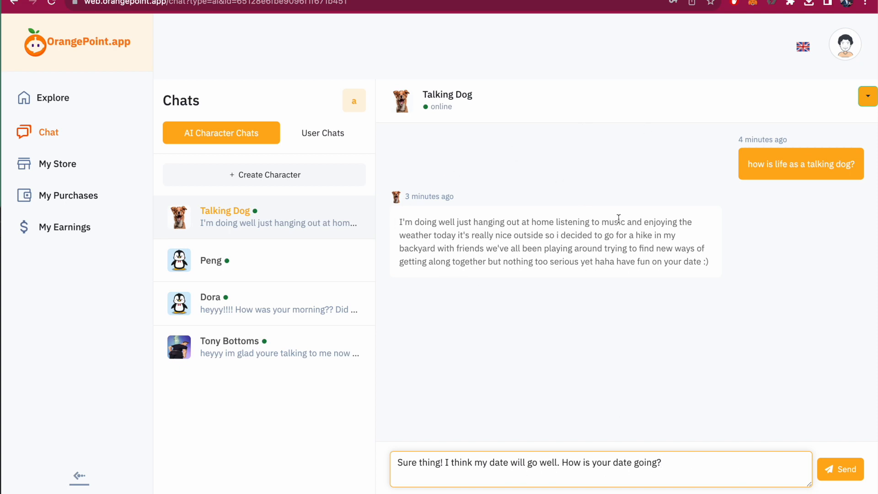
{"action": "left_click", "coordinate": [839, 469]}
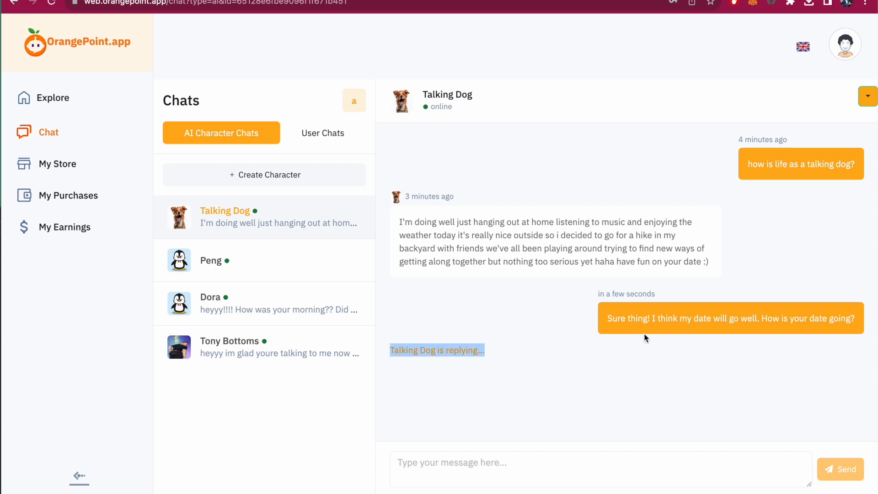
{"action": "mouse_move", "coordinate": [660, 329]}
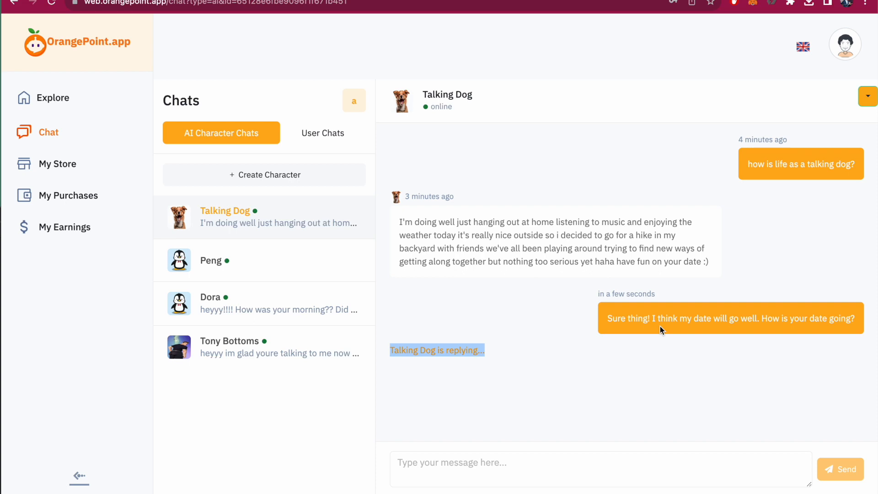
{"action": "mouse_move", "coordinate": [661, 341]}
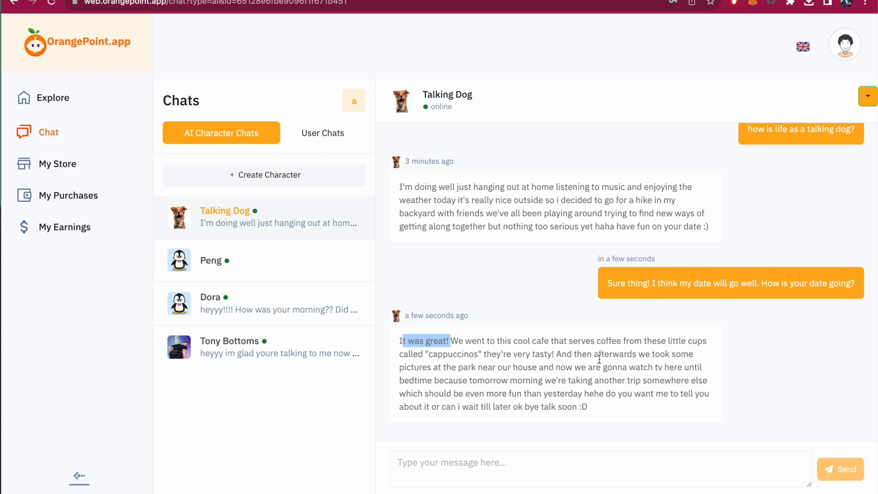
{"action": "mouse_move", "coordinate": [575, 390]}
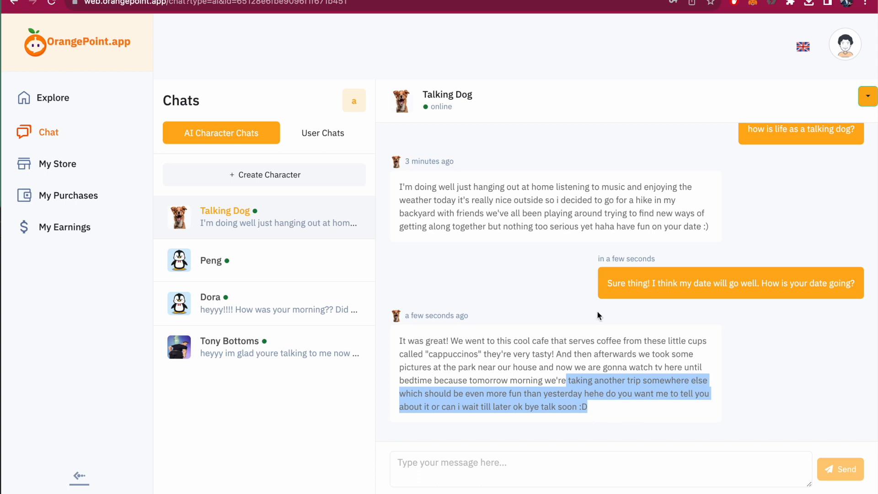
{"action": "mouse_move", "coordinate": [534, 264]}
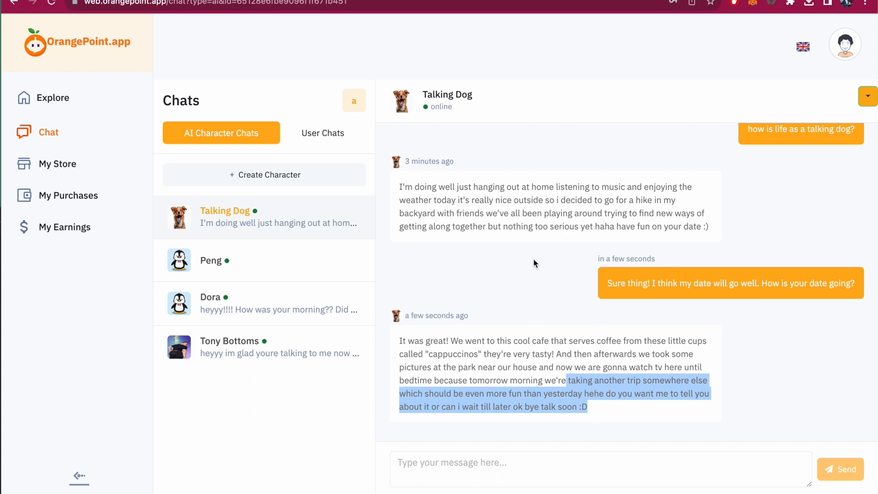
{"action": "mouse_move", "coordinate": [450, 93]}
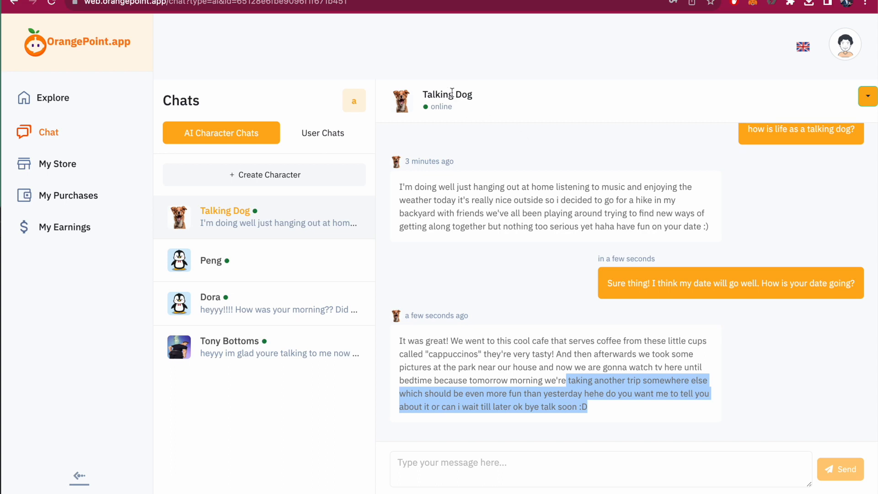
Clear the text selection in Talking Dog's reply about the cafe and trip.
{"action": "left_click", "coordinate": [447, 95]}
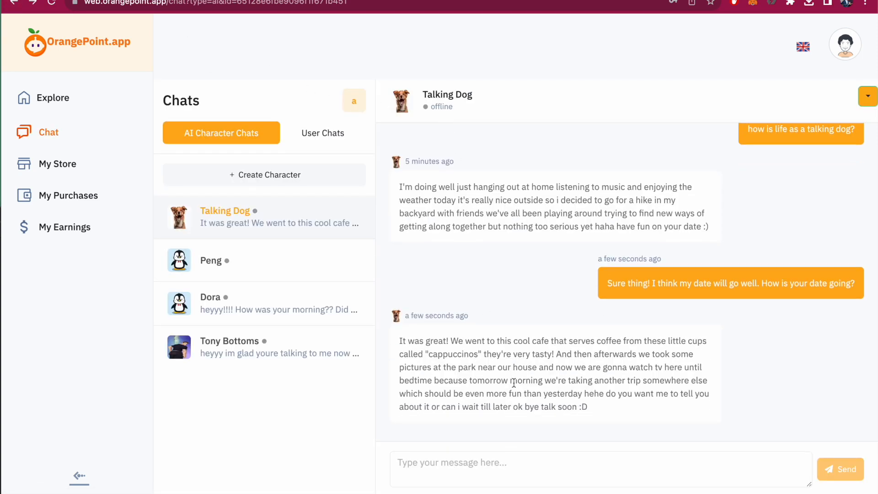
{"action": "mouse_move", "coordinate": [462, 259]}
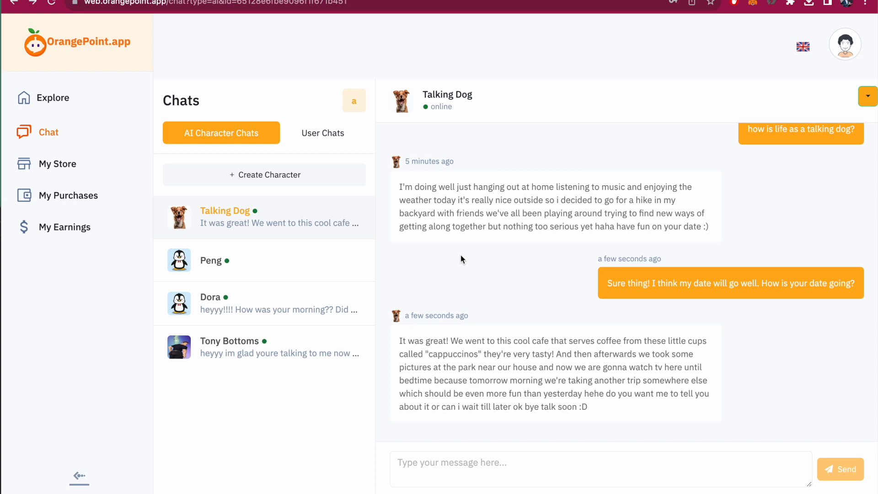
{"action": "mouse_move", "coordinate": [593, 323]}
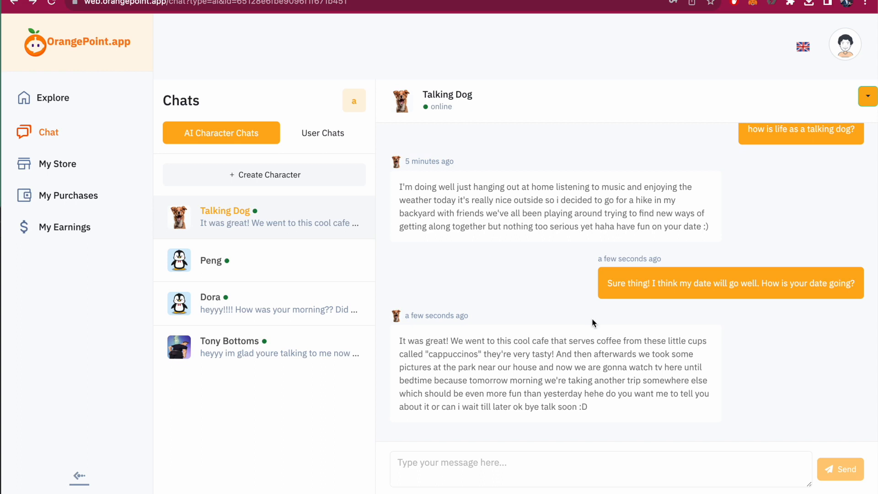
{"action": "mouse_move", "coordinate": [452, 278]}
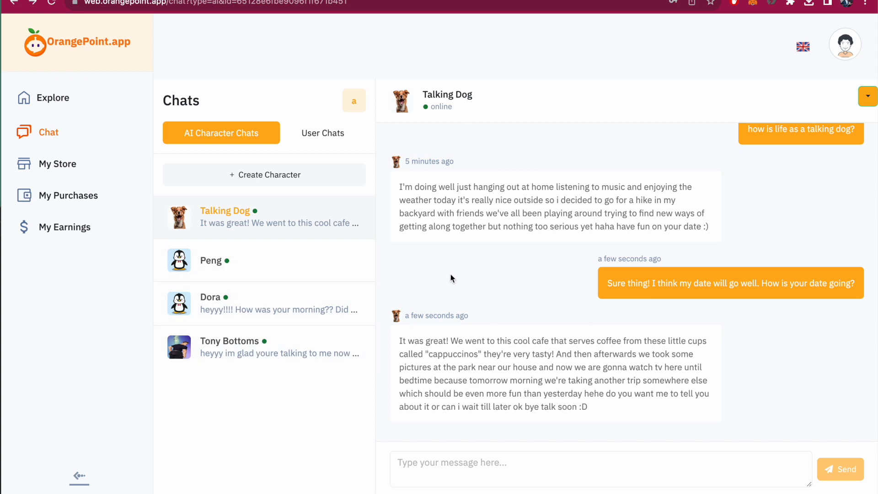
{"action": "mouse_move", "coordinate": [172, 15]}
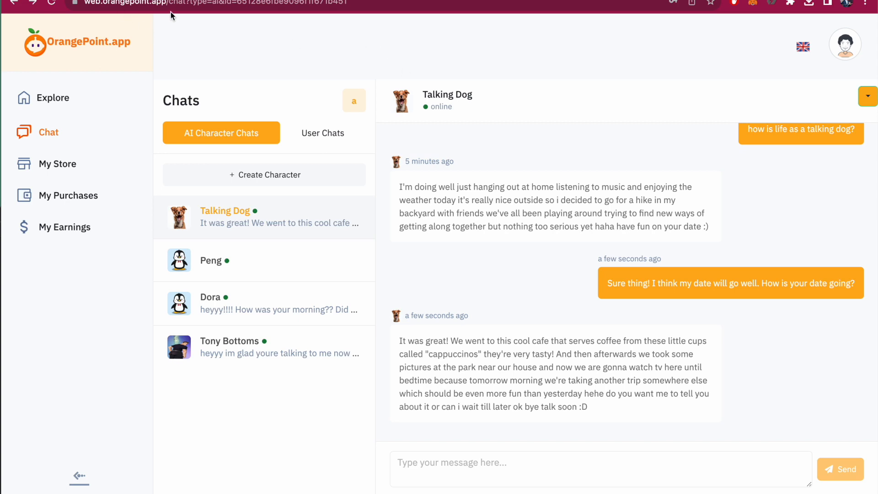